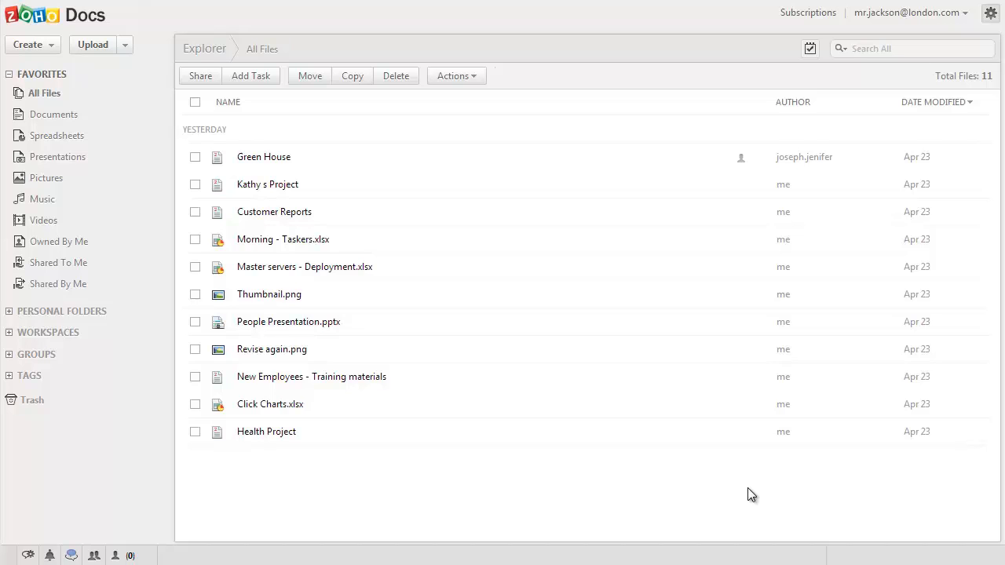
- Start adding a task on the Green House document from its context actions
left_click(195, 157)
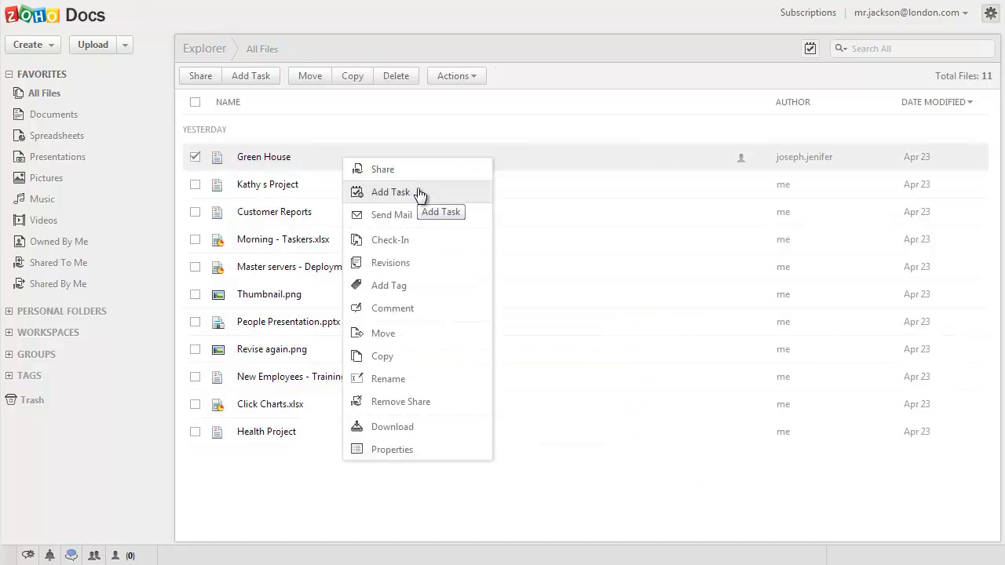
left_click(389, 192)
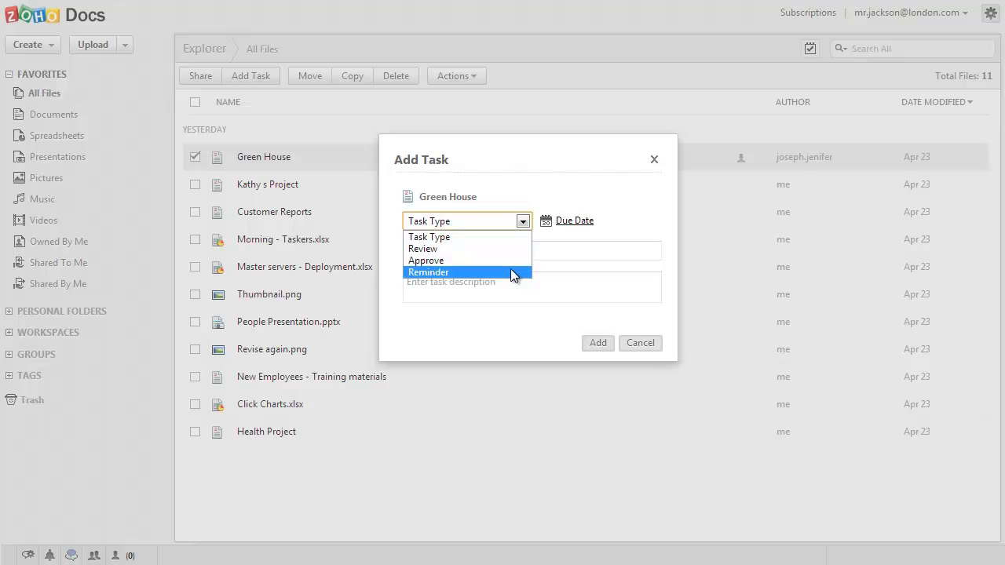
- Add an Approve task assigned to miles@ with the note 'Pls check the new content'
left_click(425, 260)
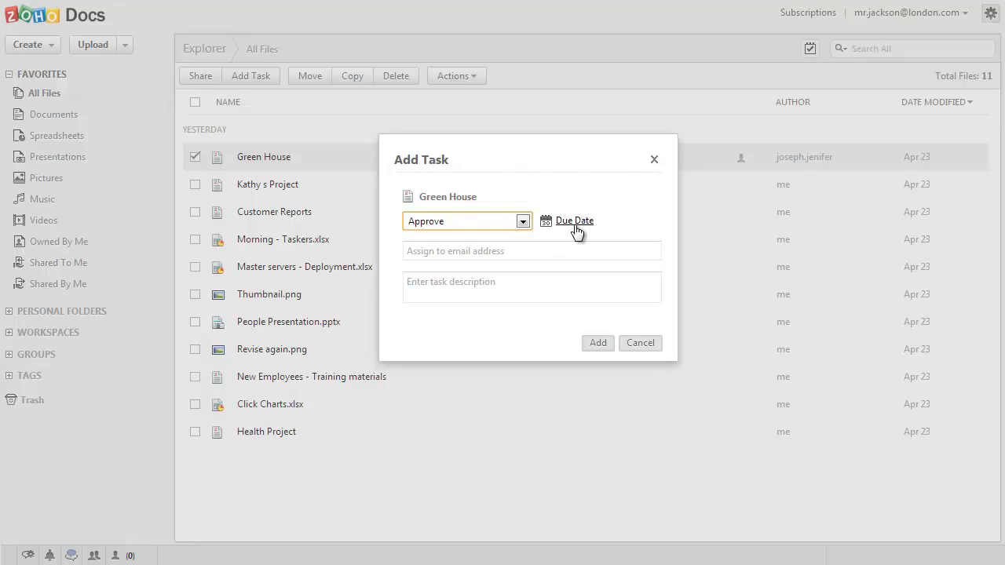
type("m")
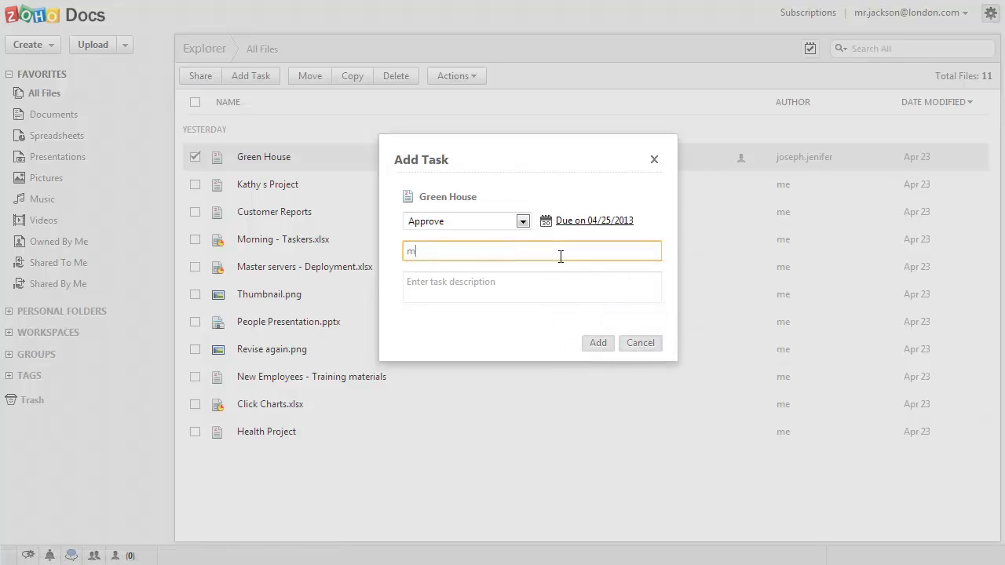
type("iles@")
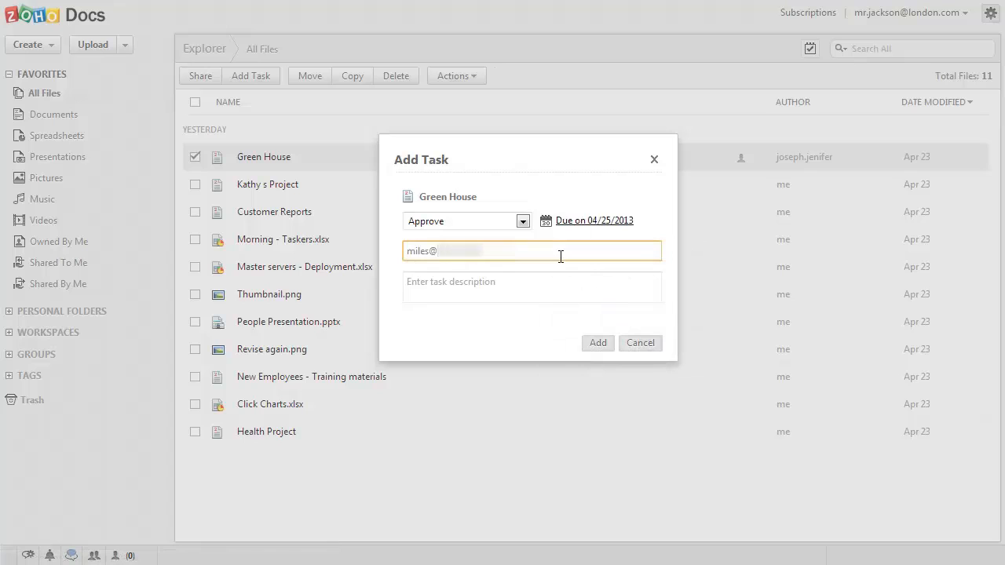
type("Pls check the new content")
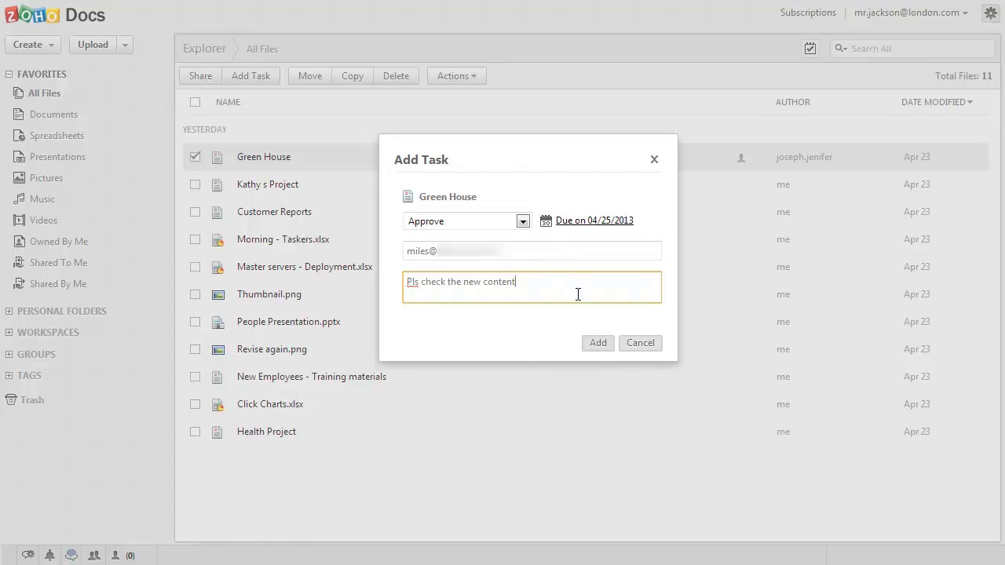
left_click(597, 342)
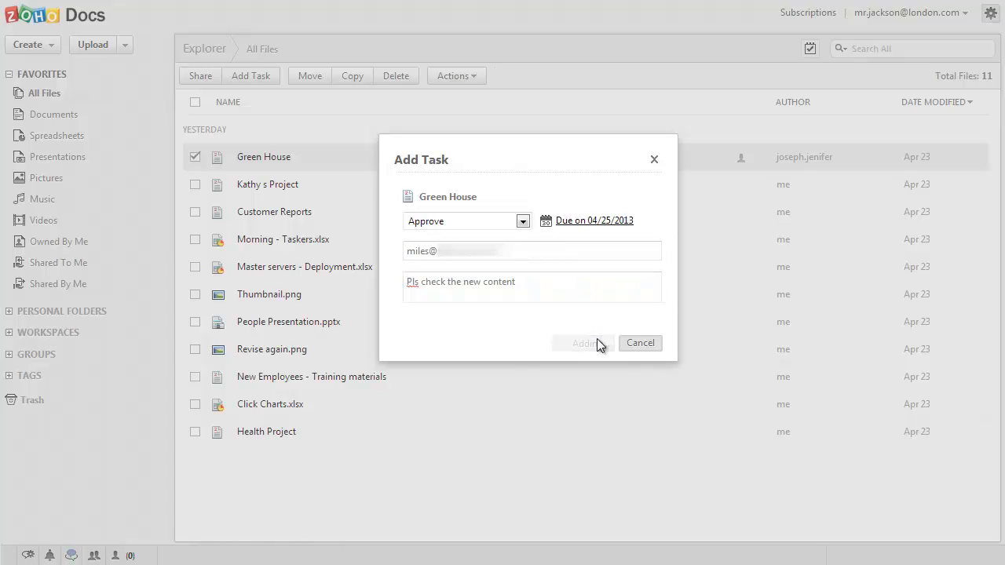
left_click(583, 342)
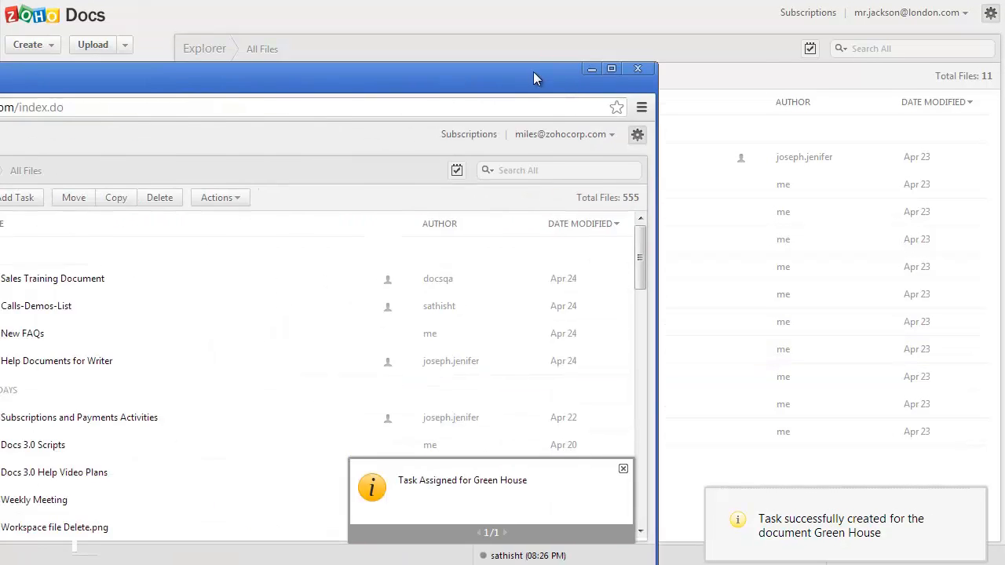
- From the colleague's Zoho Mail, follow the task email link to Green House's task details
left_click(782, 144)
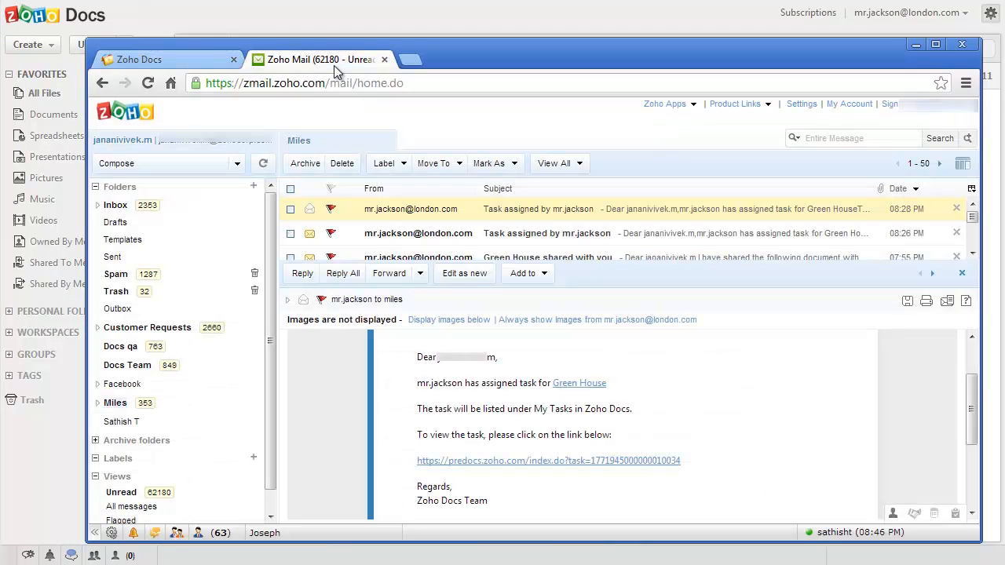
left_click(549, 462)
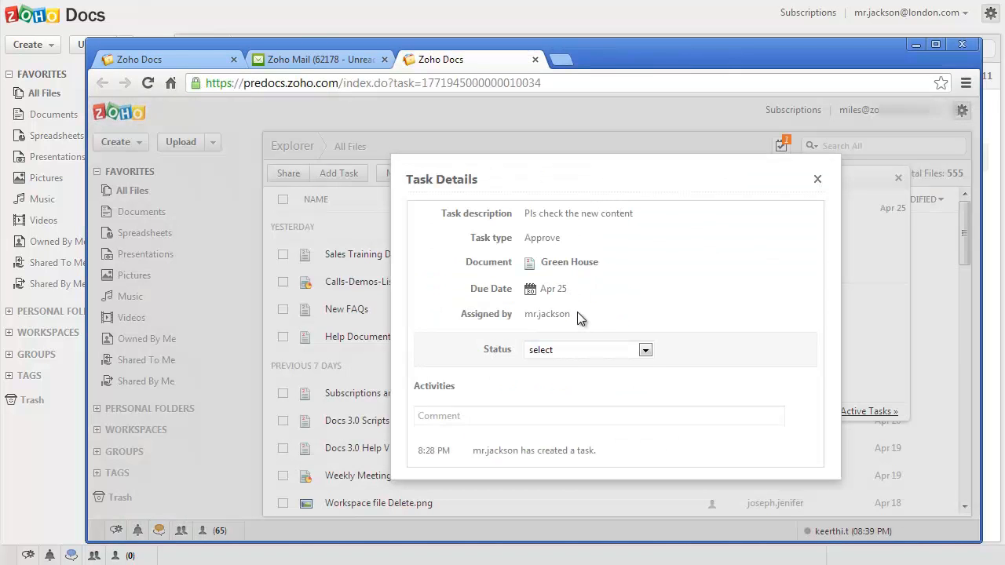
- Set the task status to Approve and submit the comment 'Looks Good'
left_click(588, 349)
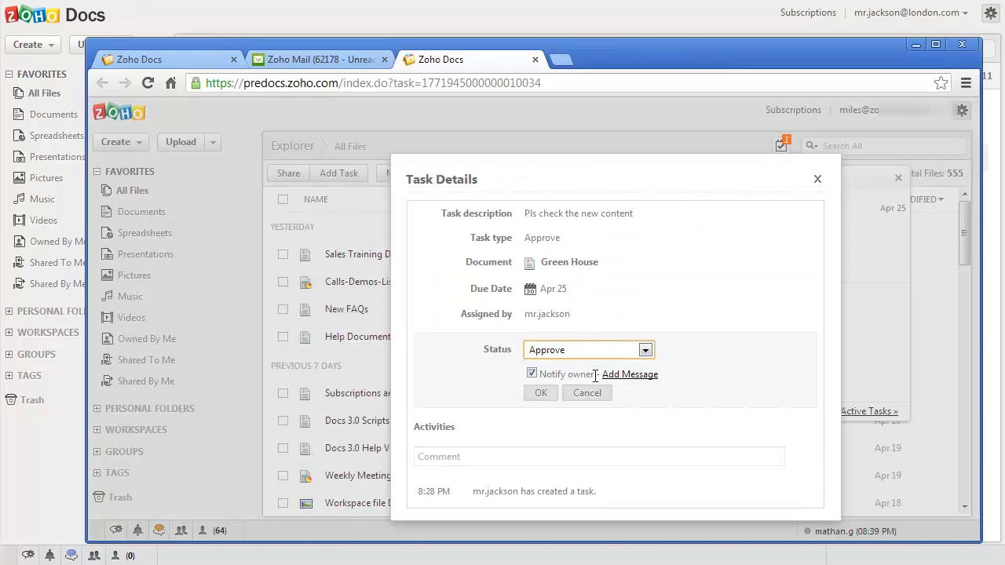
type("Looks G")
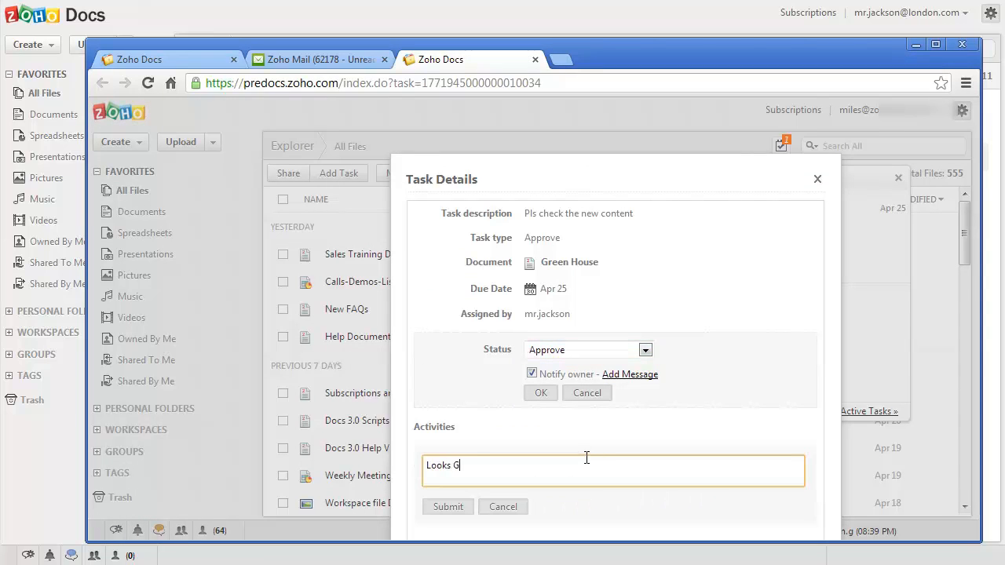
left_click(448, 506)
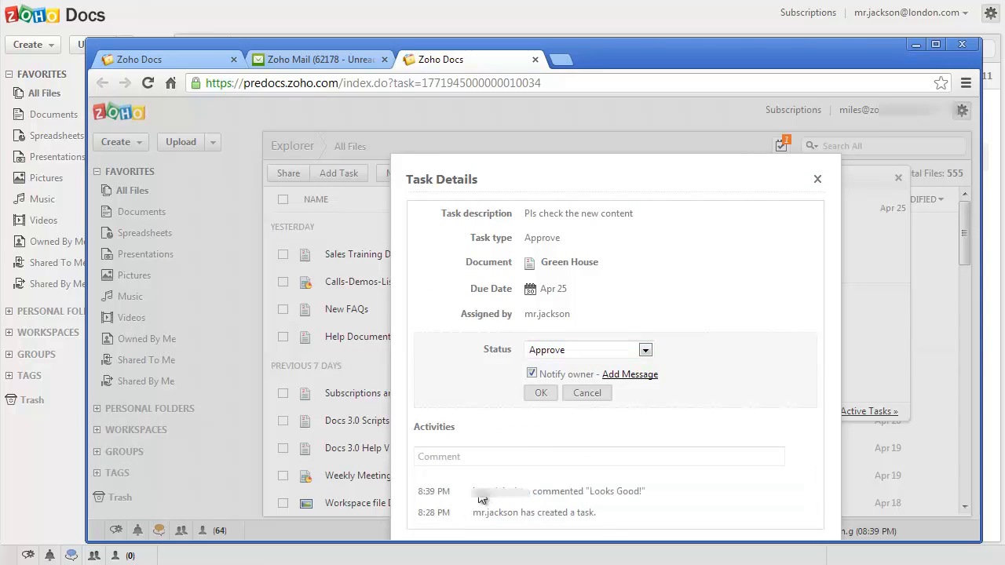
left_click(541, 392)
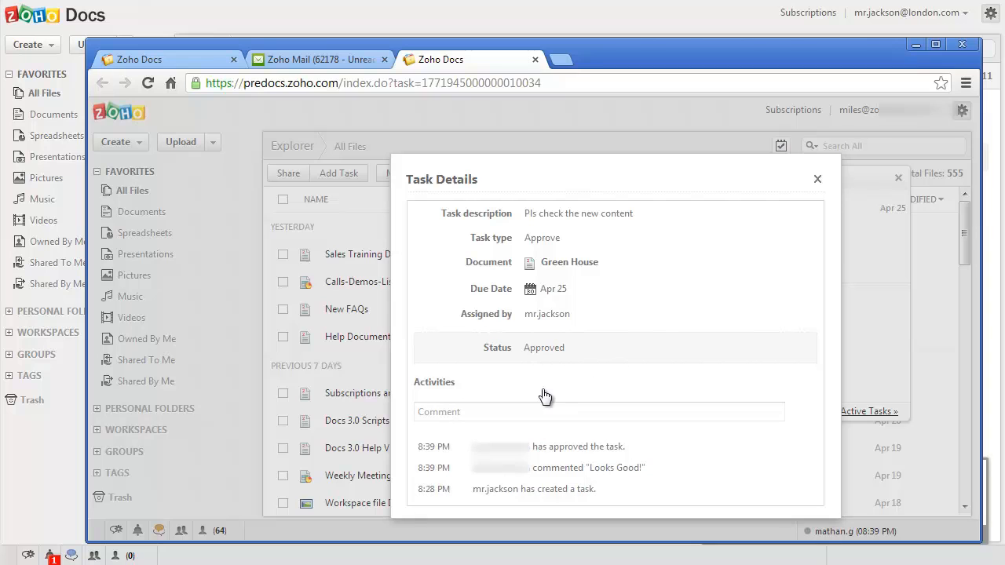